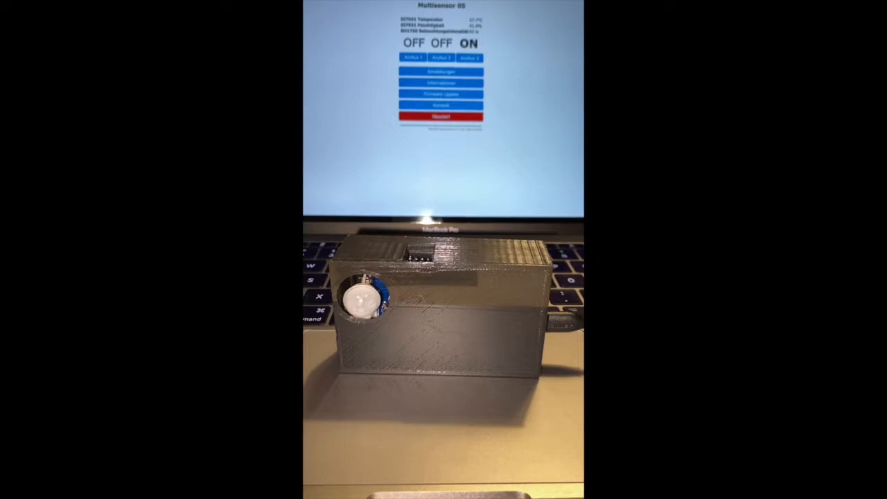
pyautogui.click(471, 57)
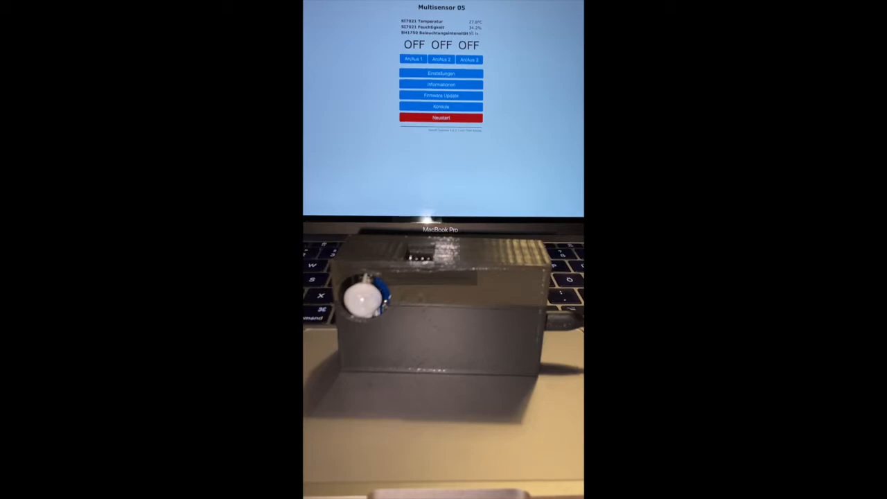
pyautogui.click(469, 58)
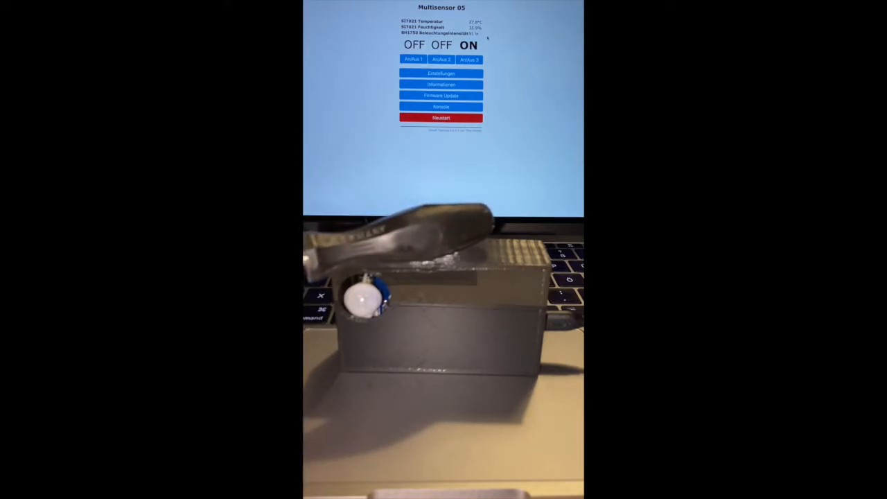
pyautogui.click(469, 58)
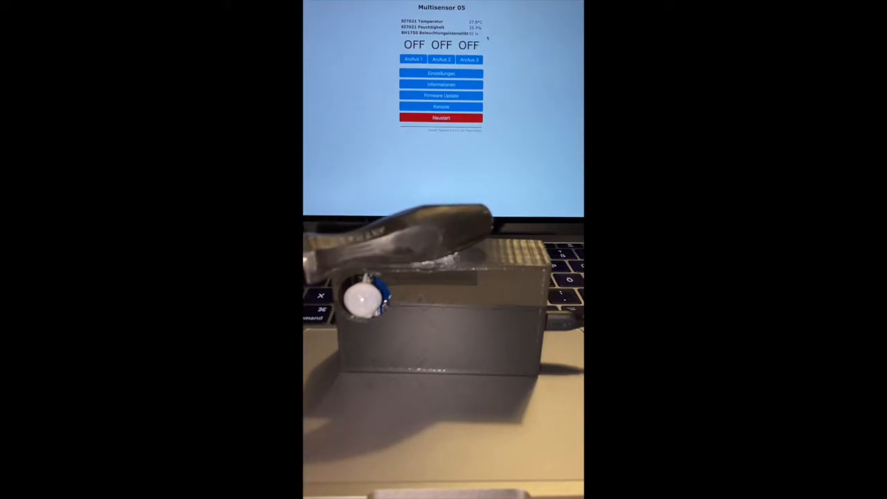